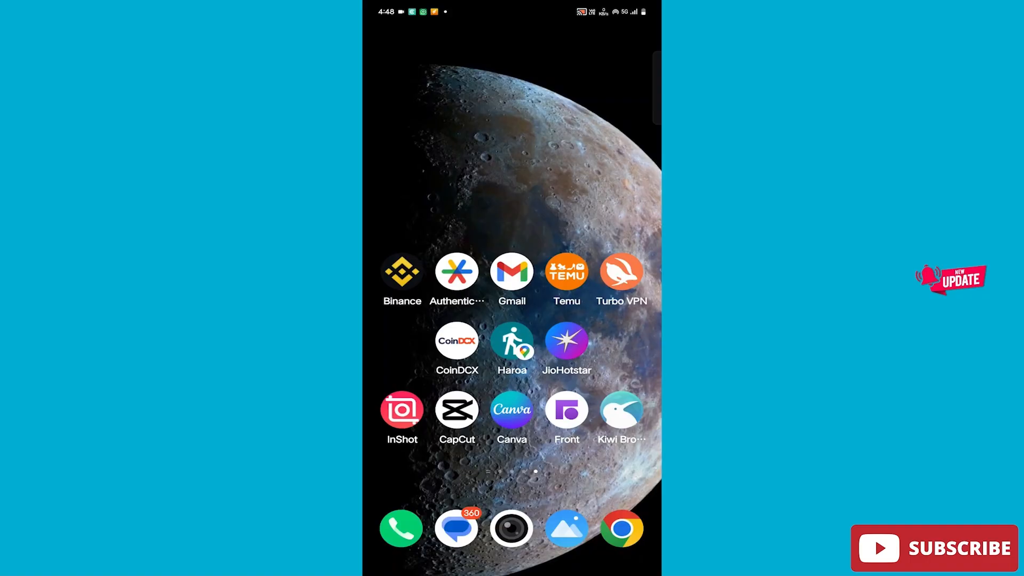
Launch CapCut to start a new project with the cloudy moon video.
left_click(457, 409)
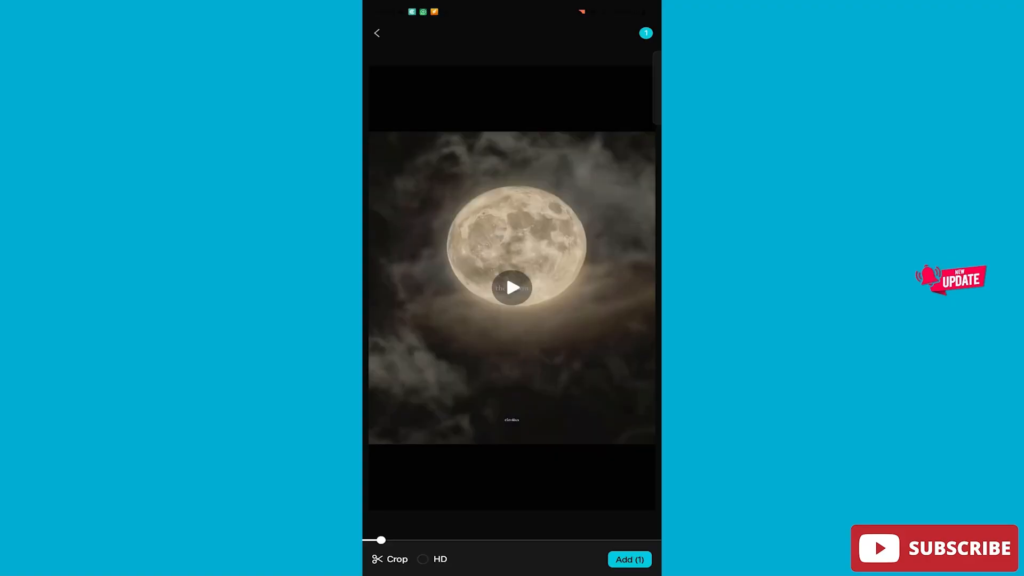
Add the selected moon video to the project timeline.
left_click(629, 559)
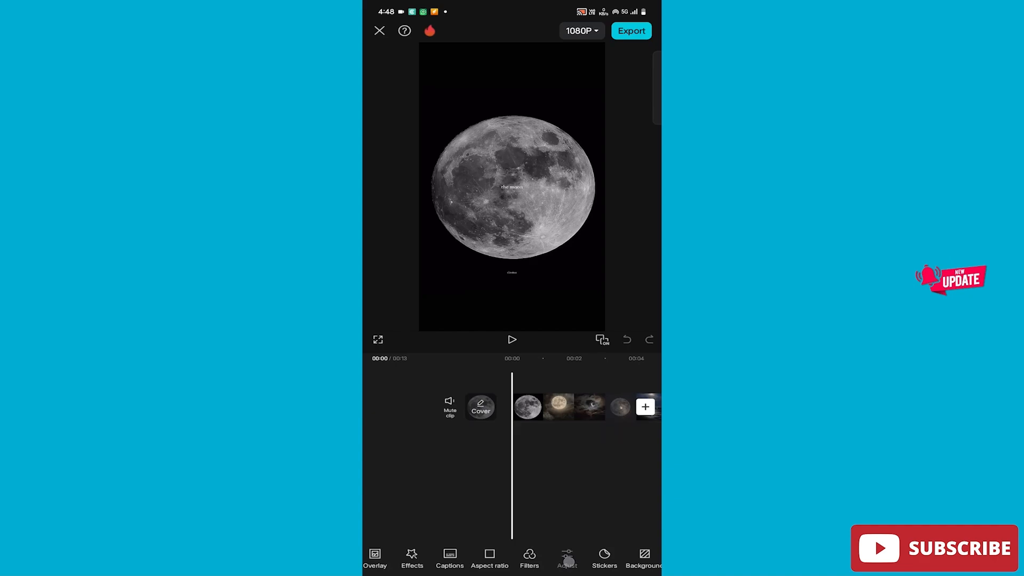
Set Brightness -4, Contrast -14, Saturation 2, and raise Clarity.
left_click(567, 558)
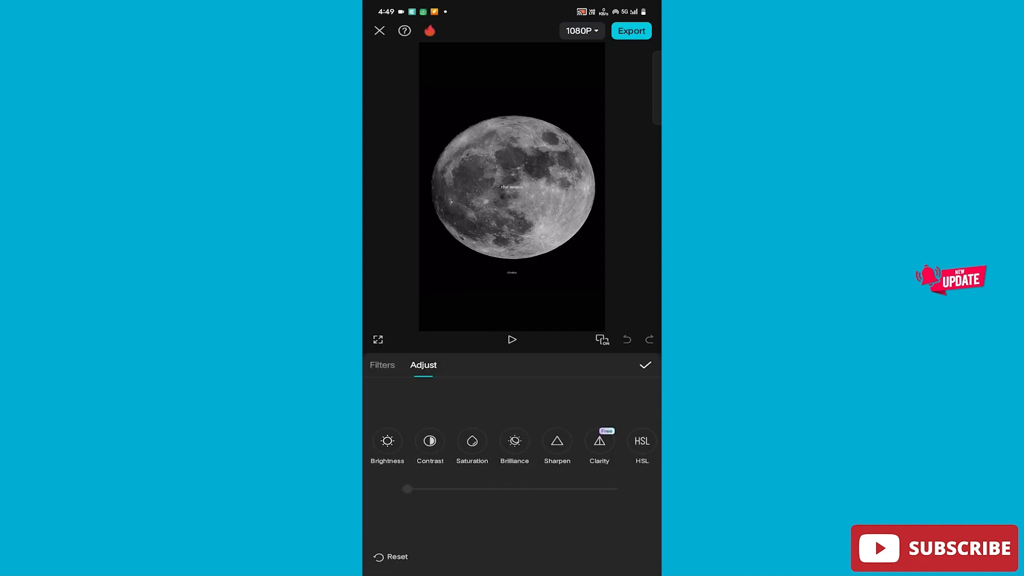
left_click(386, 441)
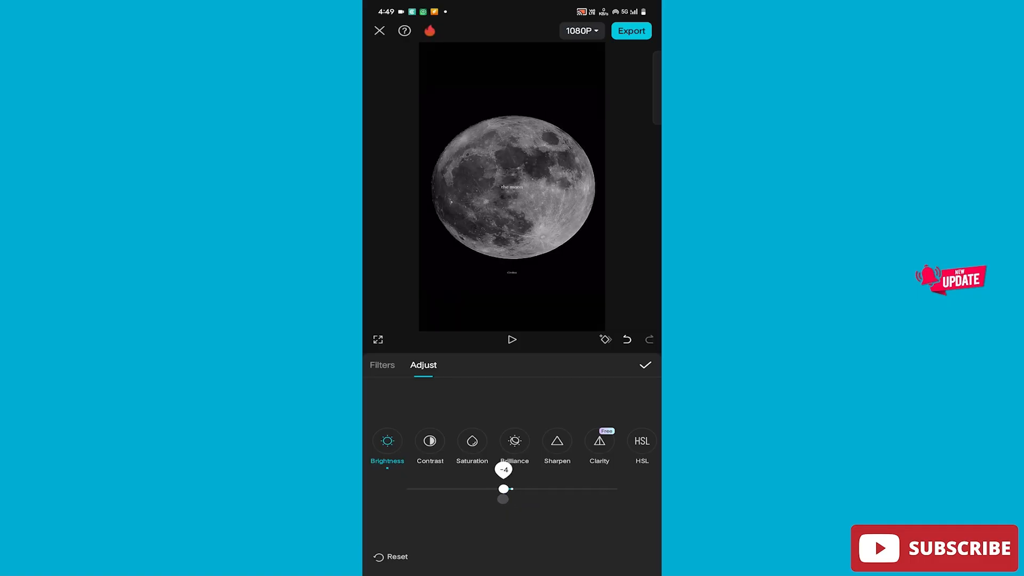
left_click(430, 447)
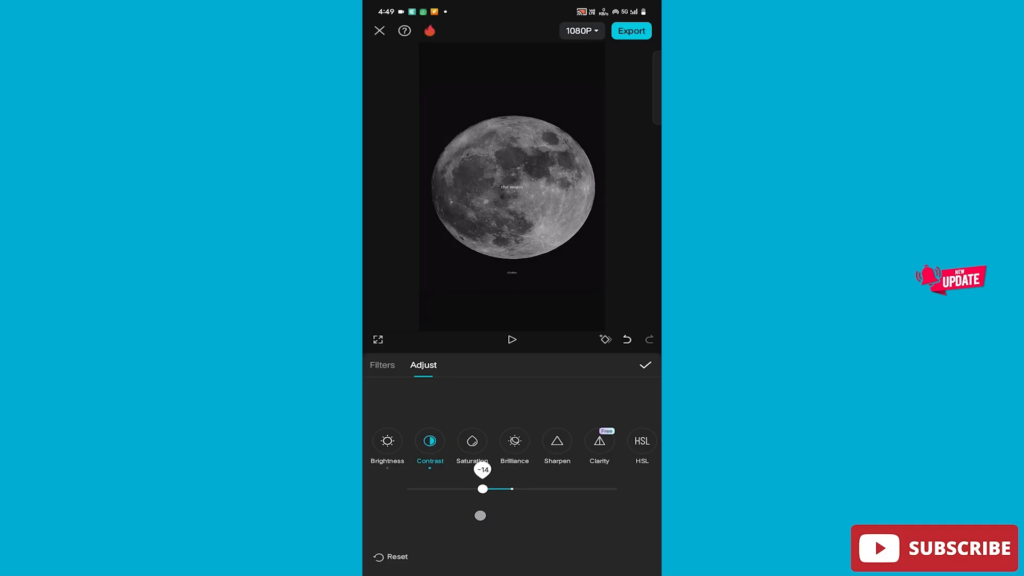
left_click(471, 441)
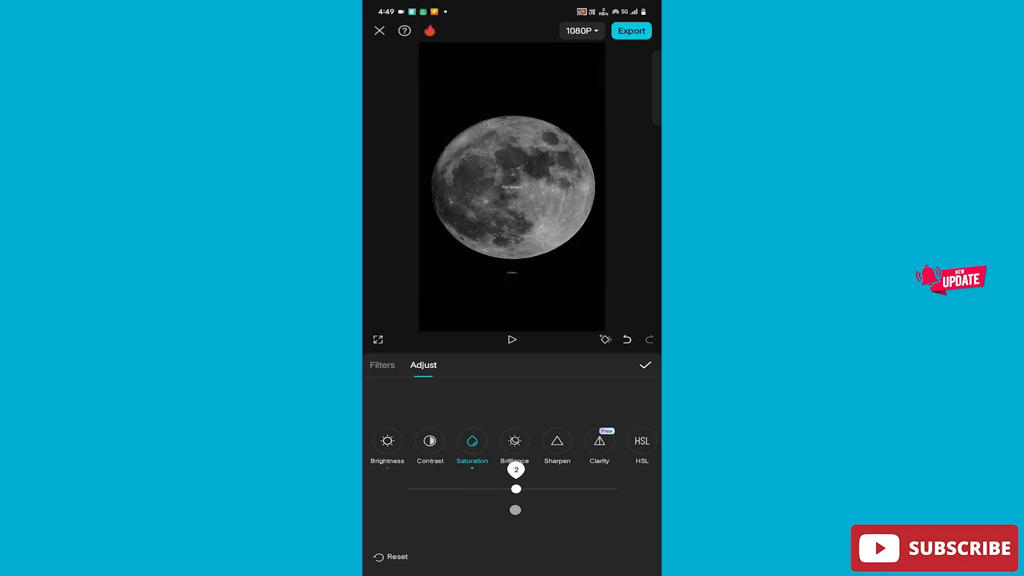
left_click(512, 444)
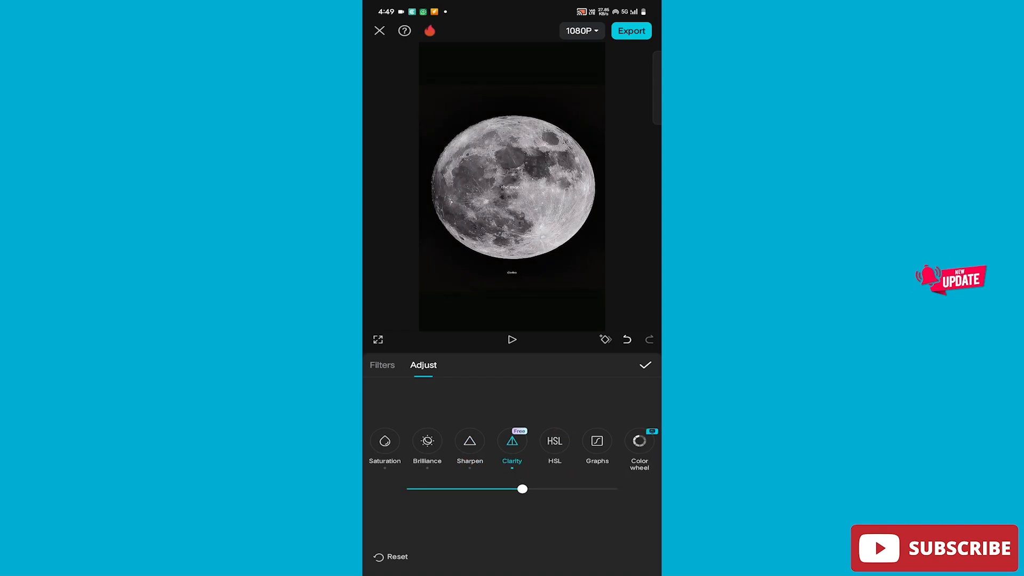
In HSL, set red Hue to 76 and adjust yellow's hue, saturation and lightness.
left_click(553, 447)
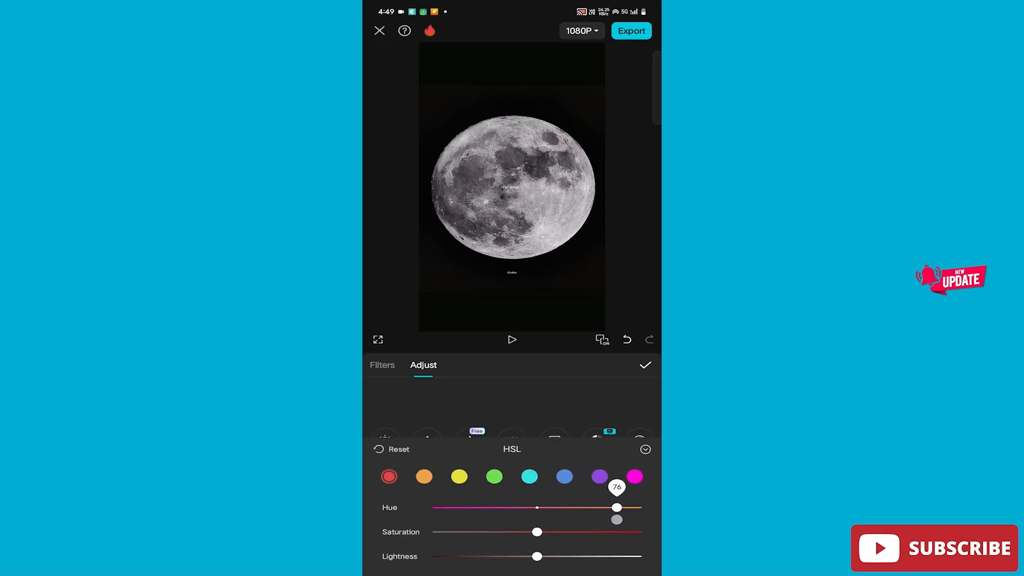
left_click(459, 476)
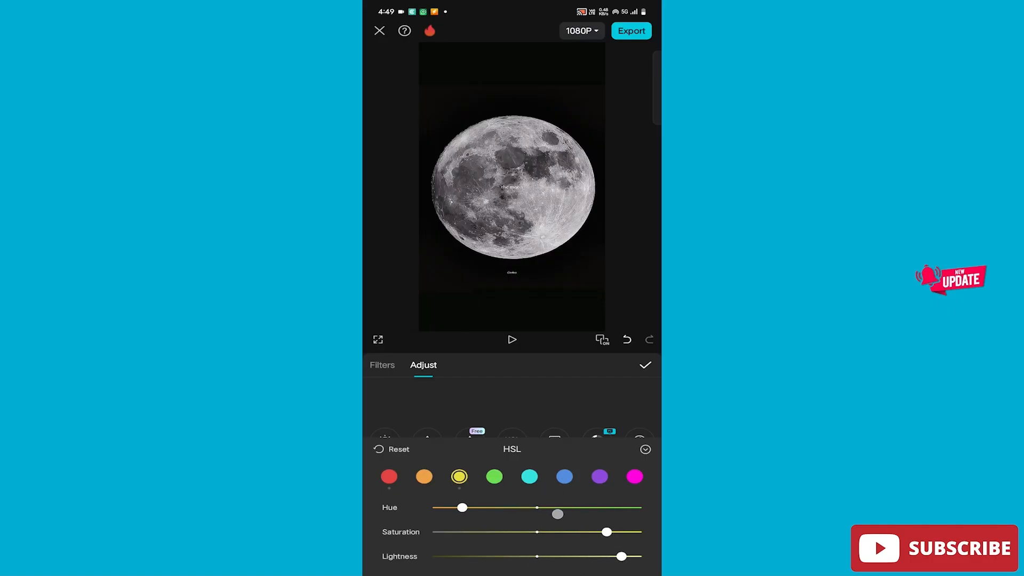
left_click(389, 476)
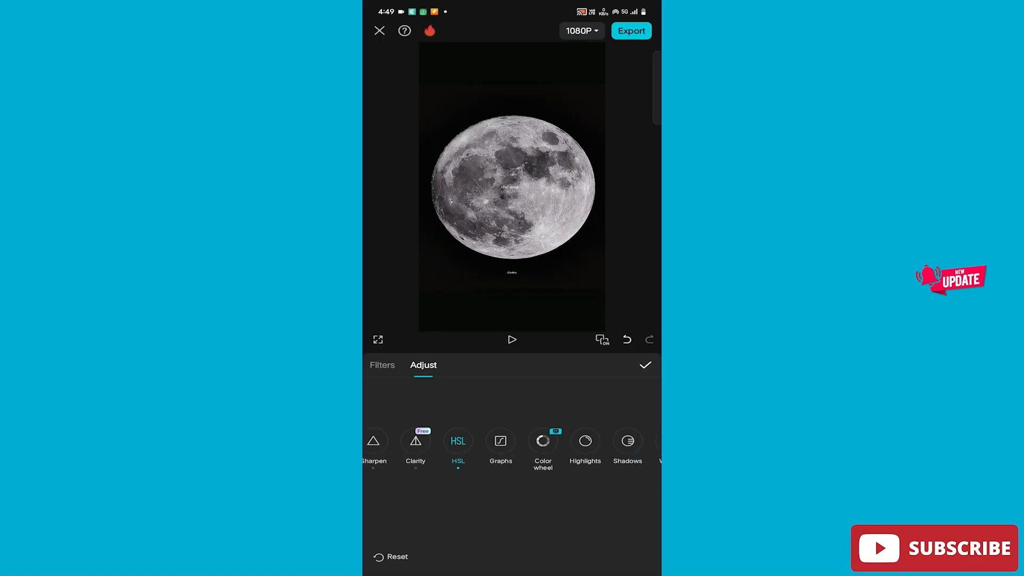
Drag the RGB and colour channel curve points until the moon looks orange.
left_click(500, 441)
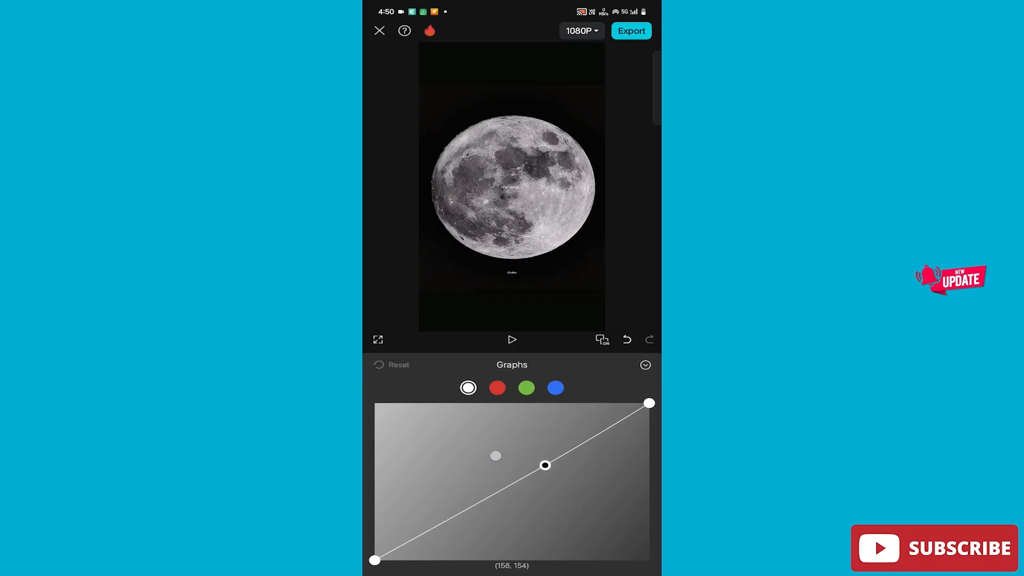
left_click(556, 387)
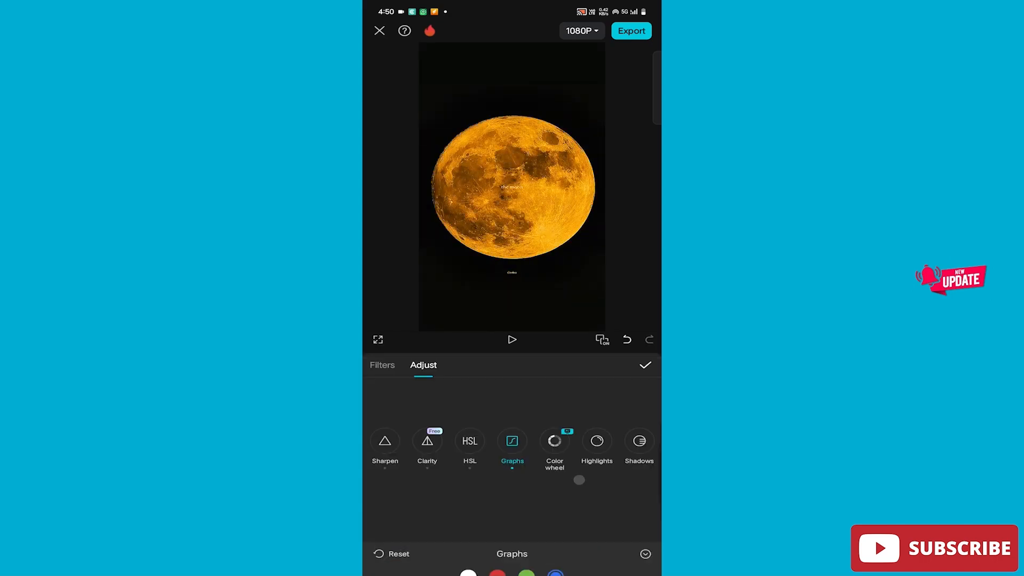
Set Whites to -34 and apply the adjustment.
scroll("left", 3)
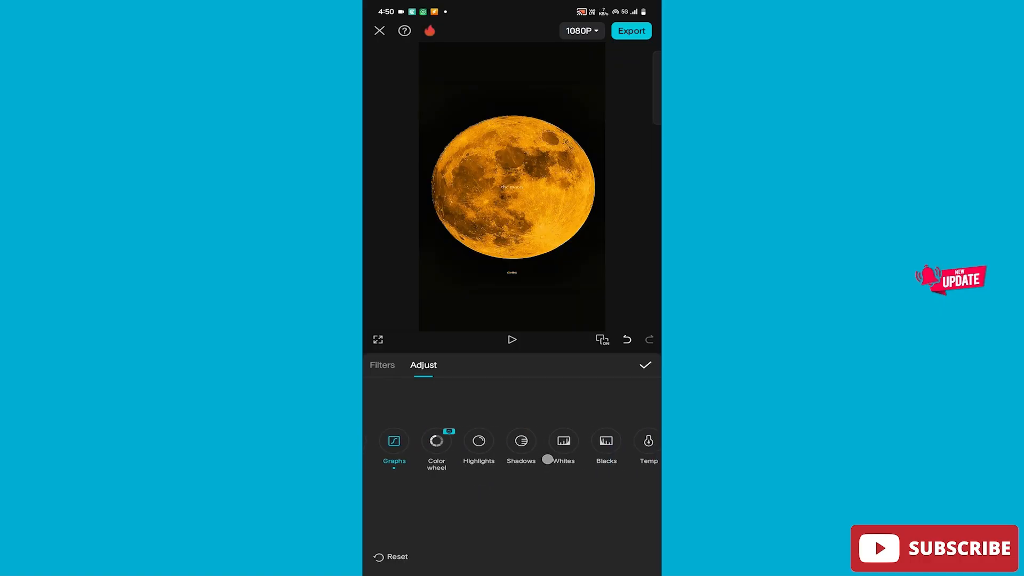
left_click(522, 448)
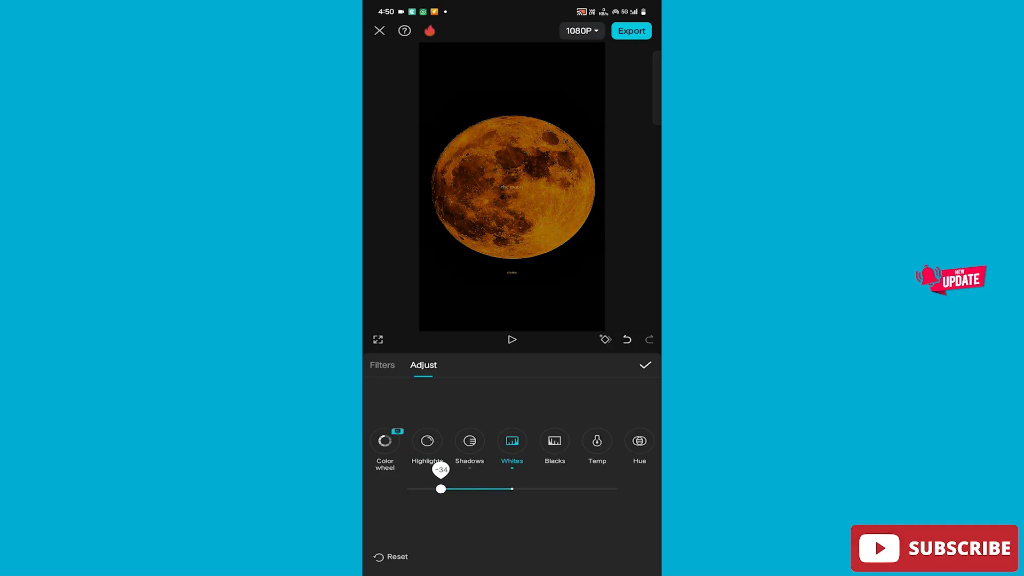
left_click(645, 365)
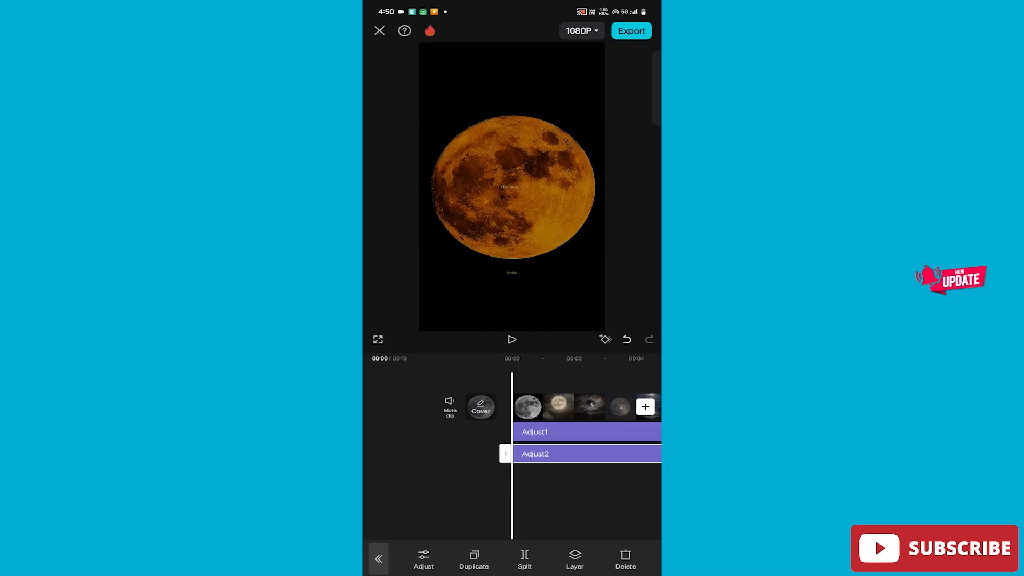
Change the resolution from 1080P to 2K/4K and export the video.
left_click(580, 31)
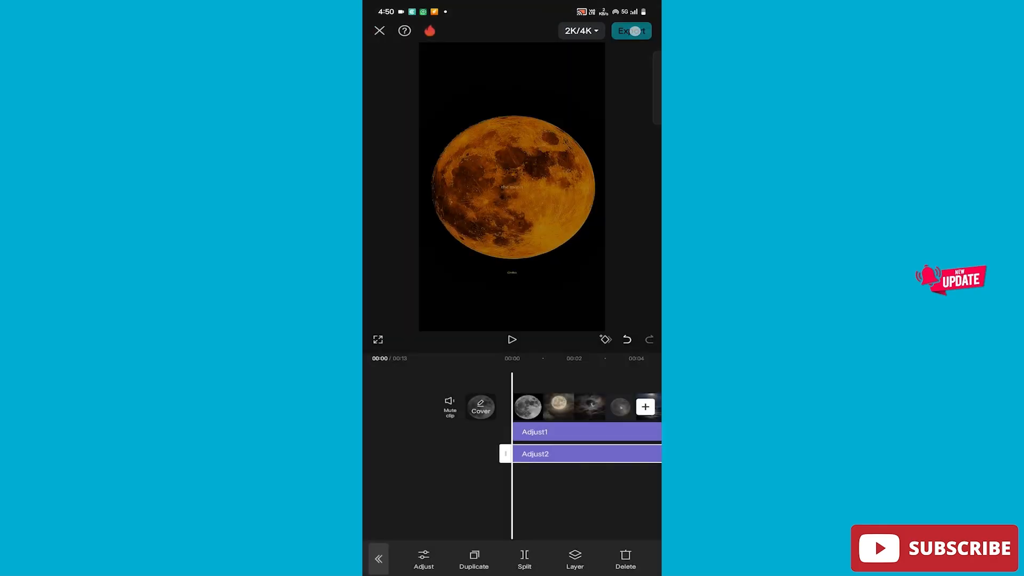
left_click(630, 31)
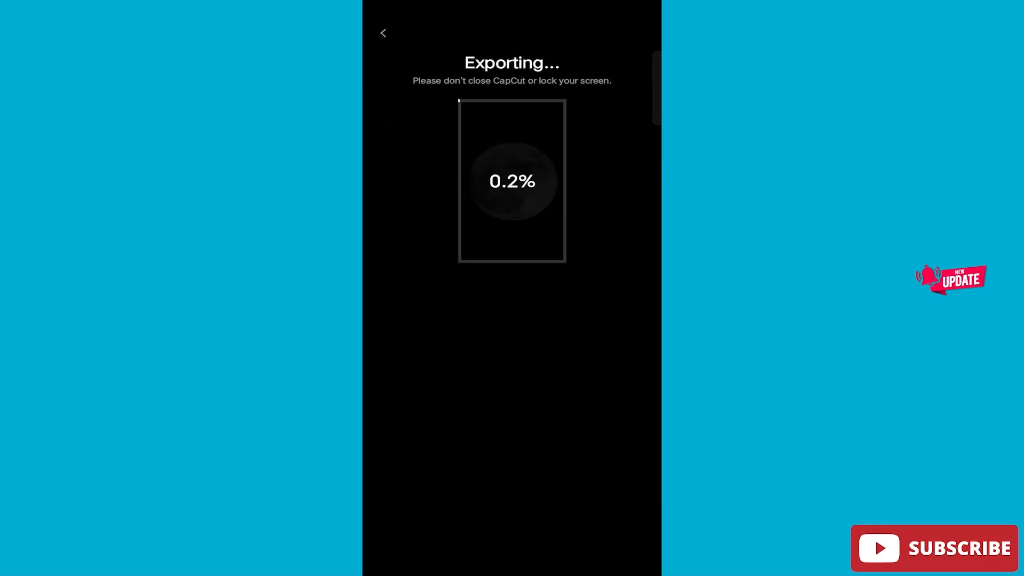